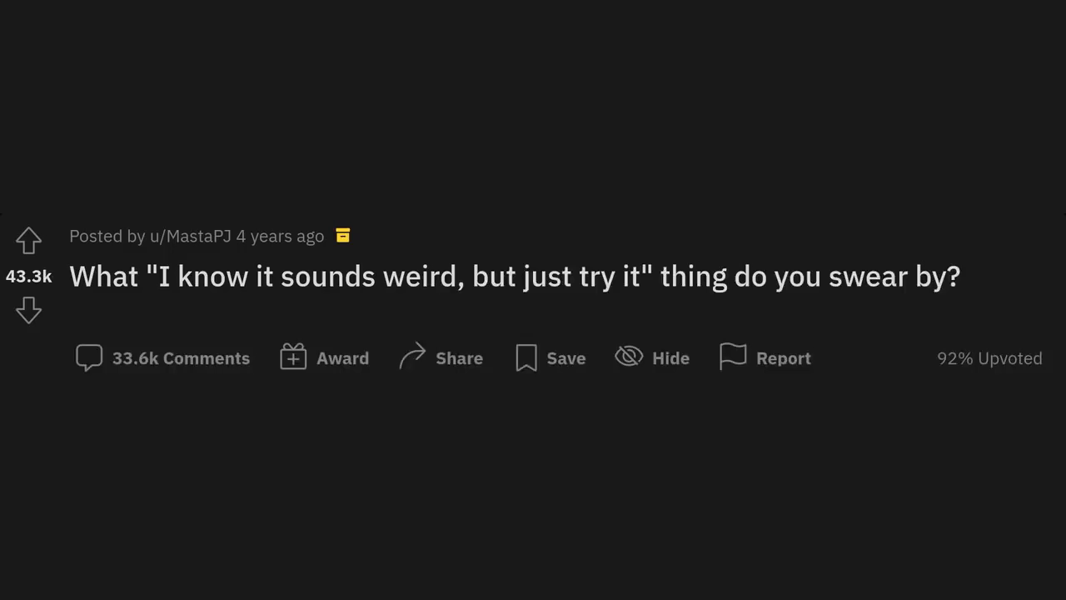
scroll(down, 3)
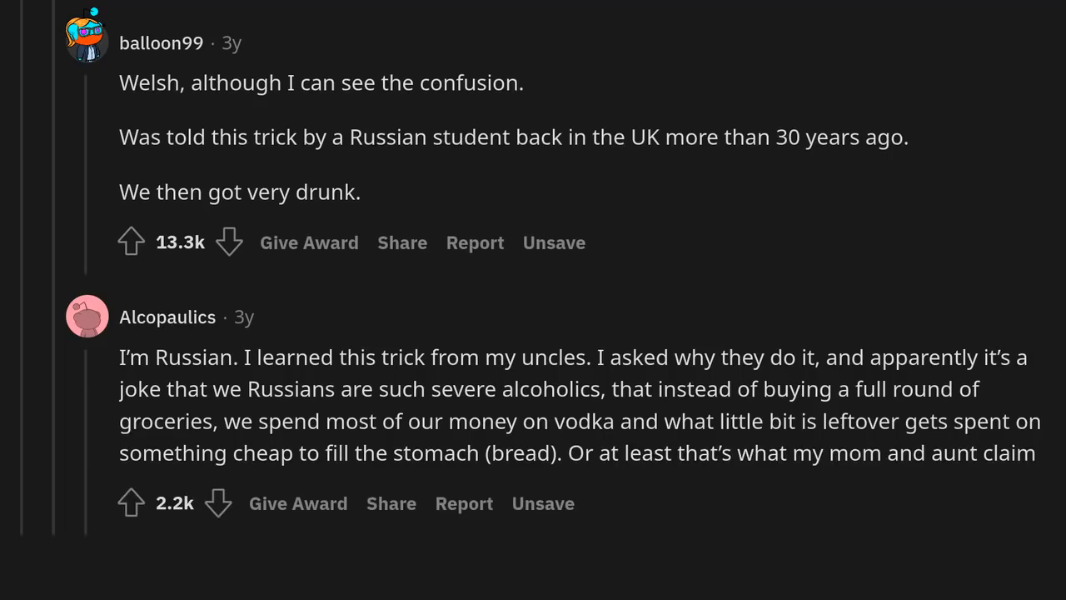
scroll(down, 3)
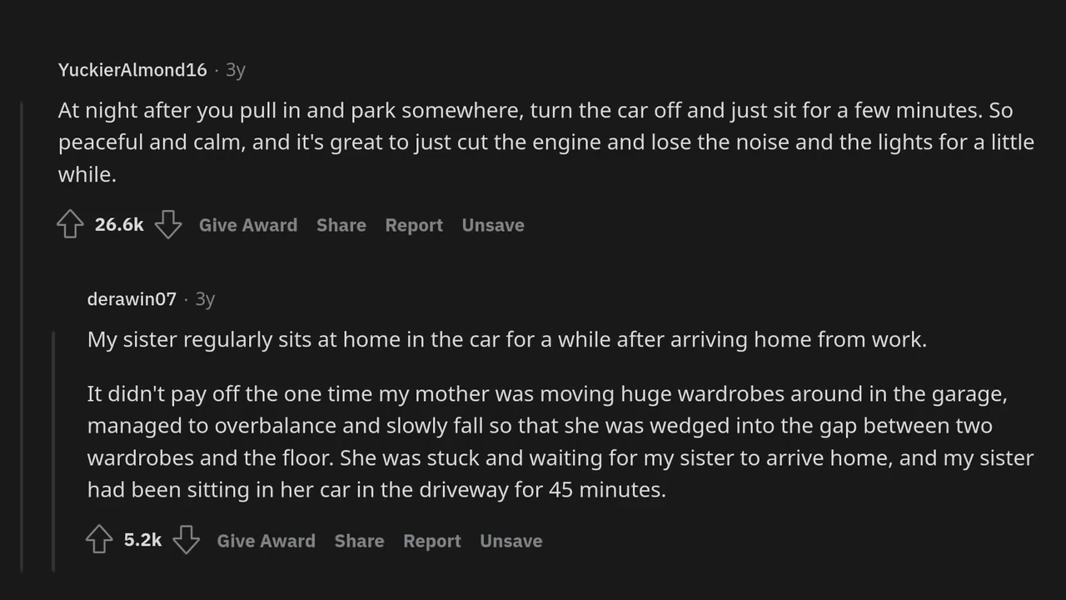
scroll(down, 3)
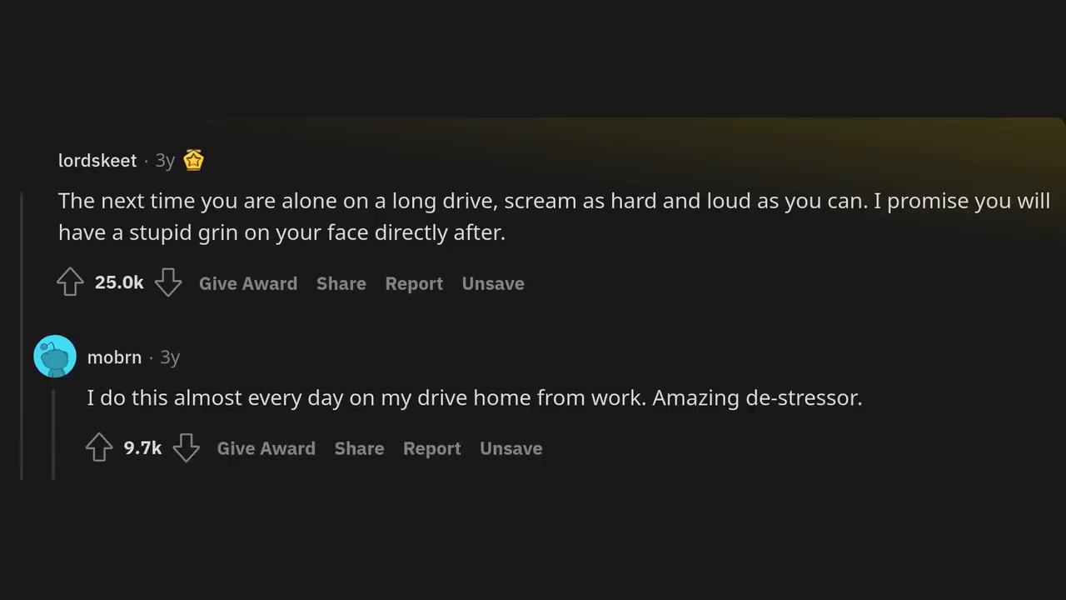
scroll(up, 3)
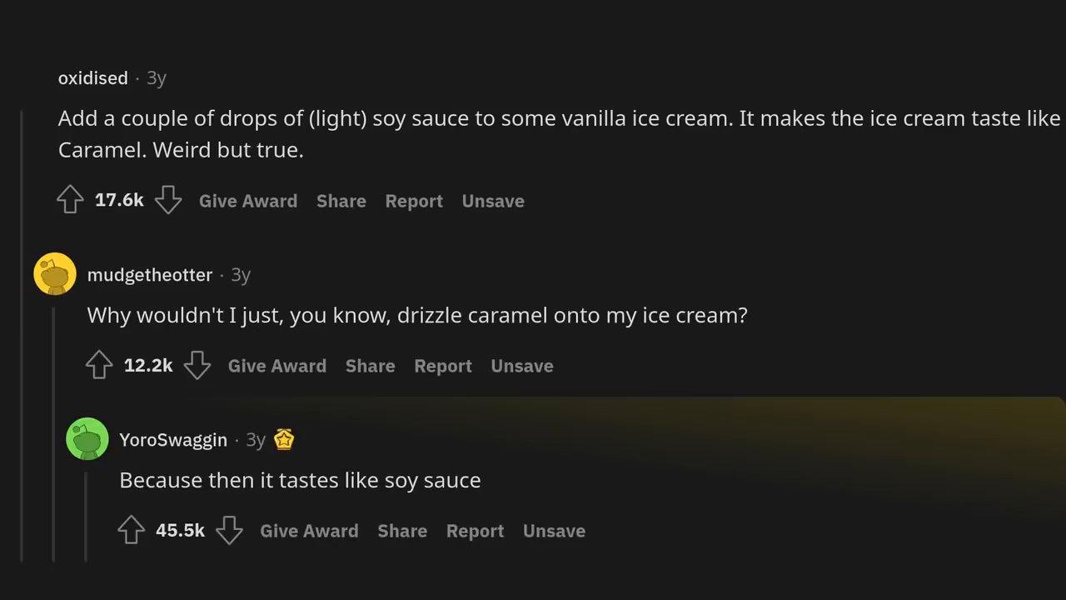
scroll(down, 3)
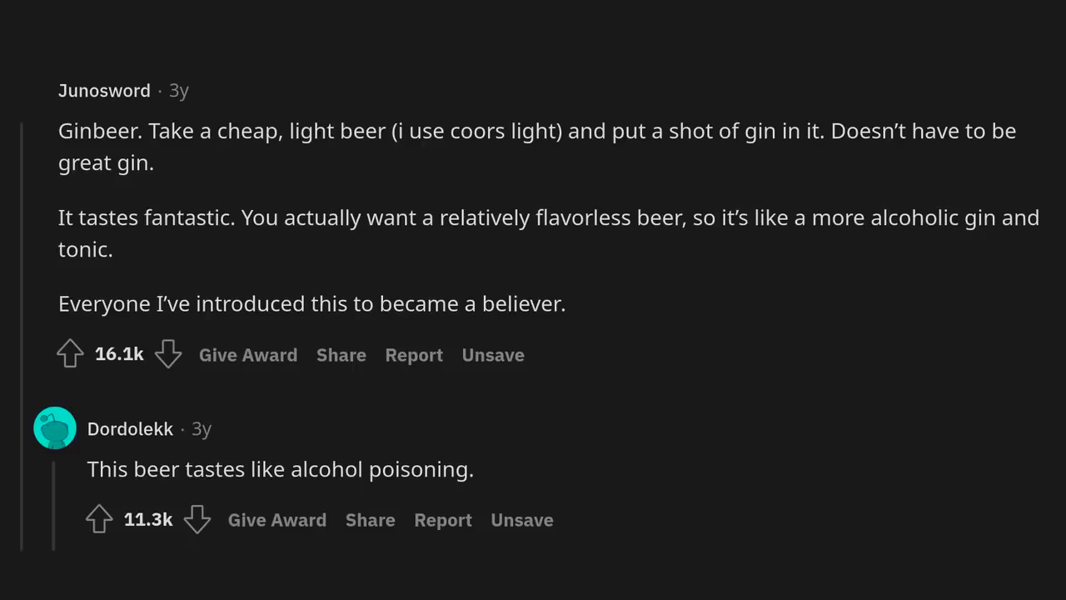
scroll(down, 3)
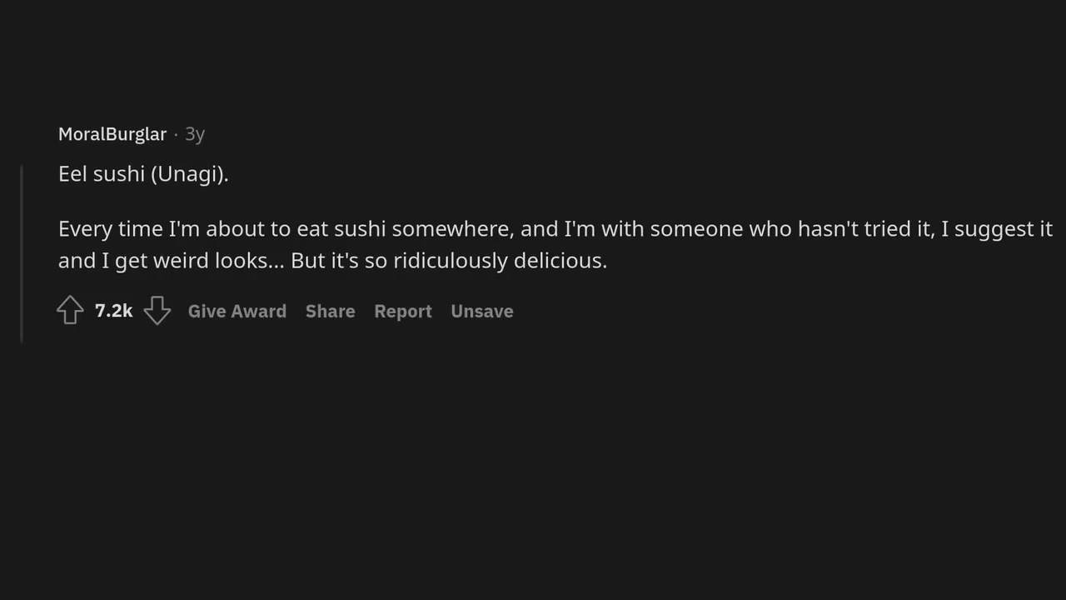
scroll(down, 3)
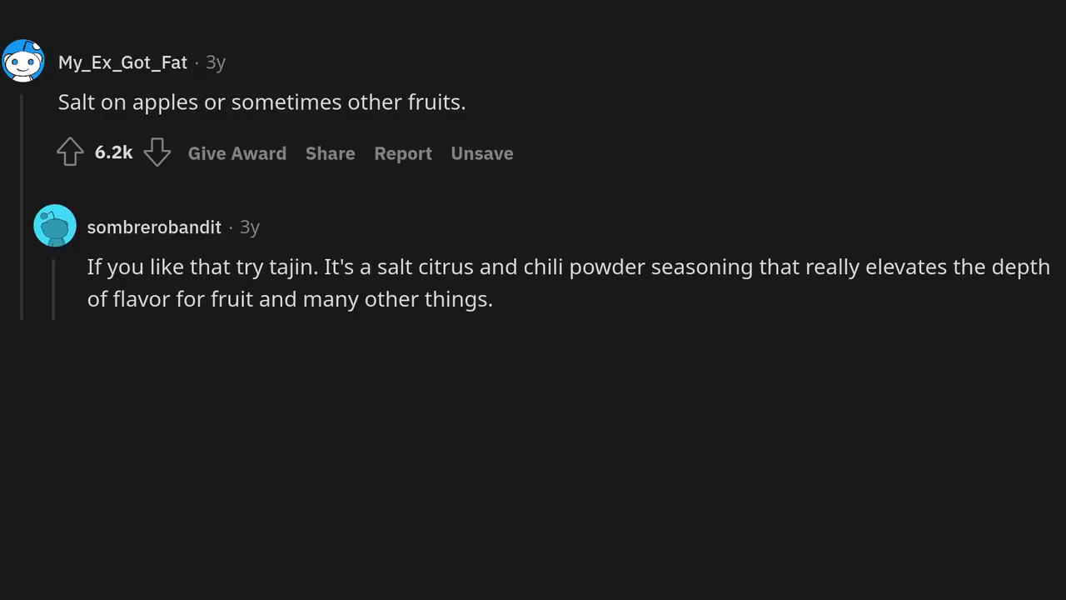
text(I suggest pineapple,)
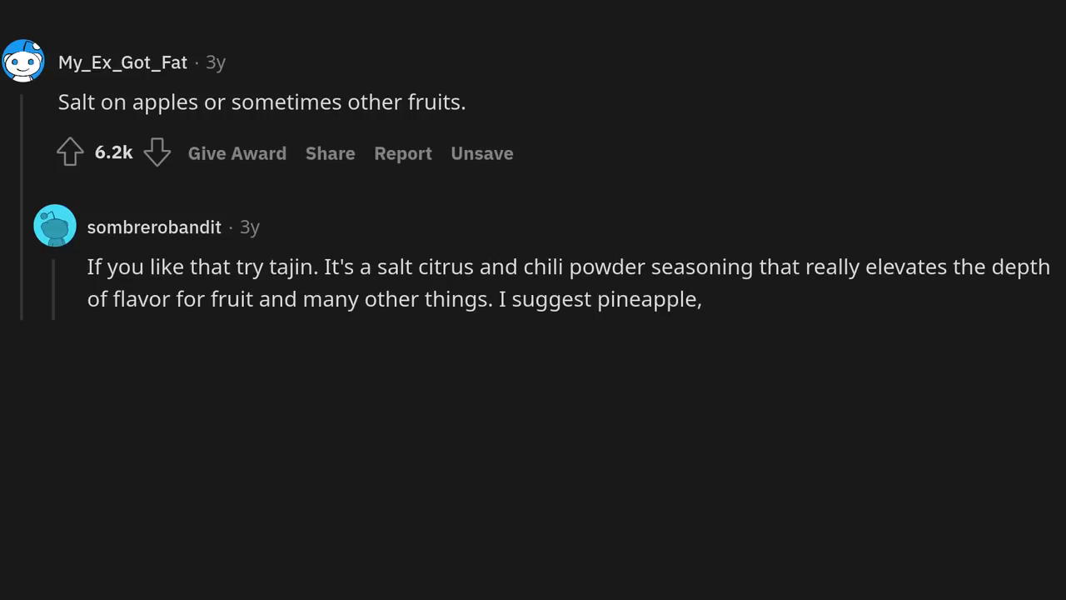
text(watermelon, and cantaloupe to)
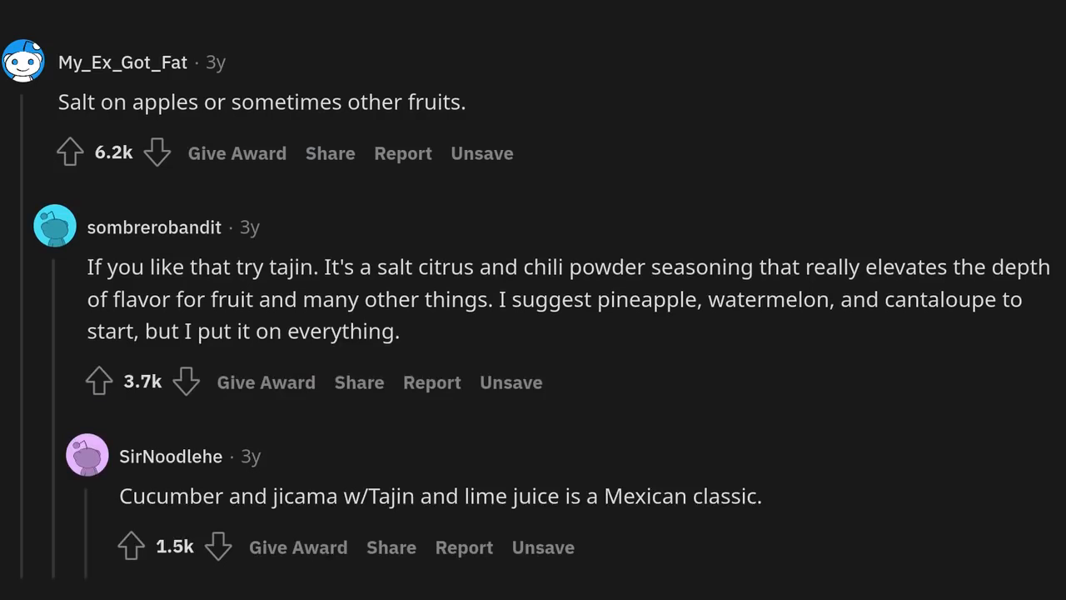
scroll(down, 3)
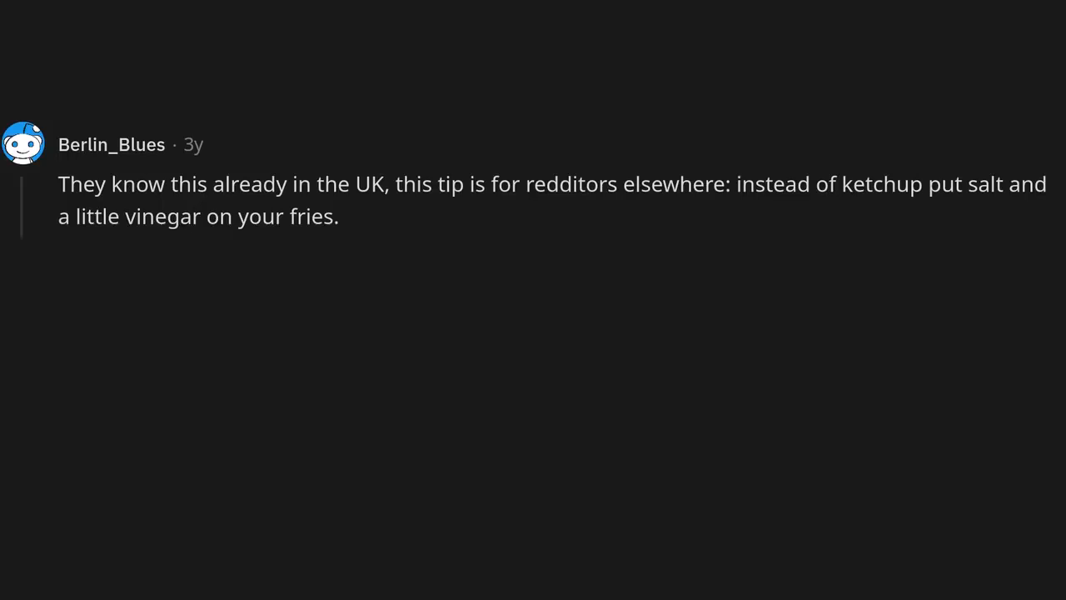
text(The first one will taste weird,)
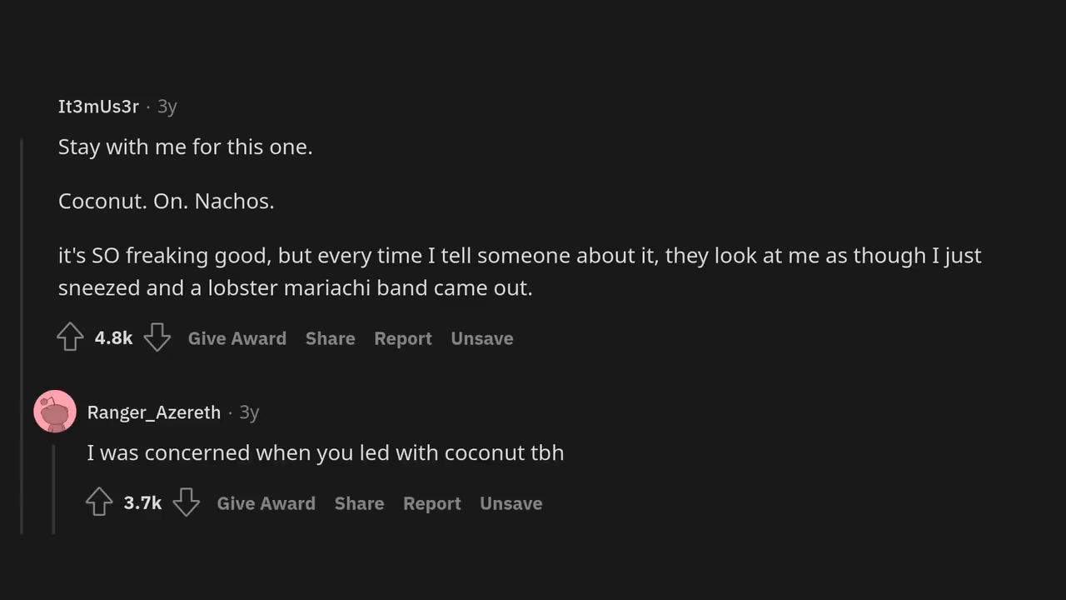
scroll(down, 3)
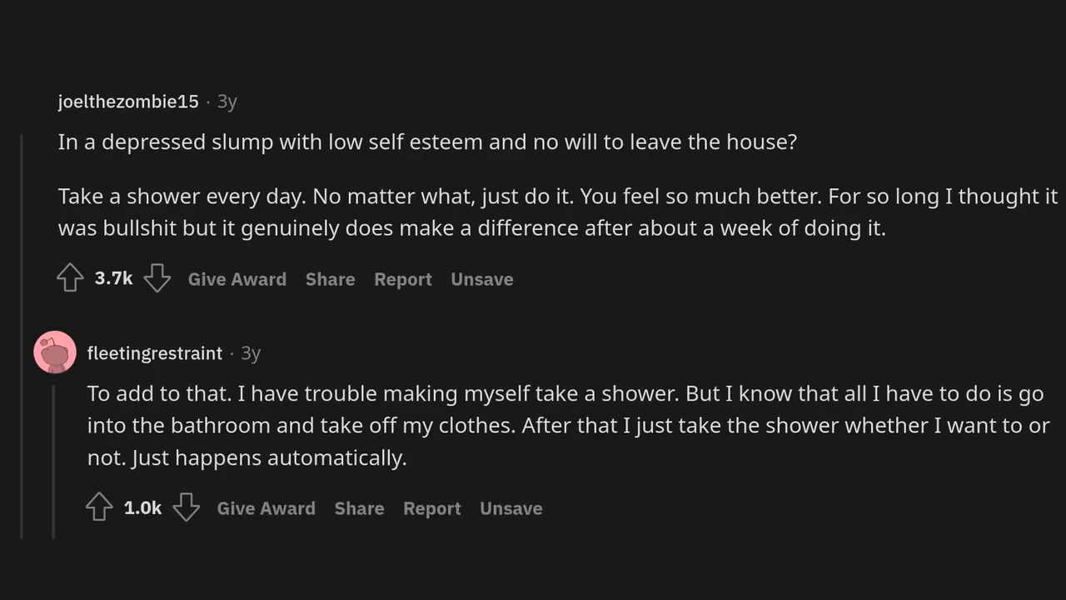
scroll(down, 3)
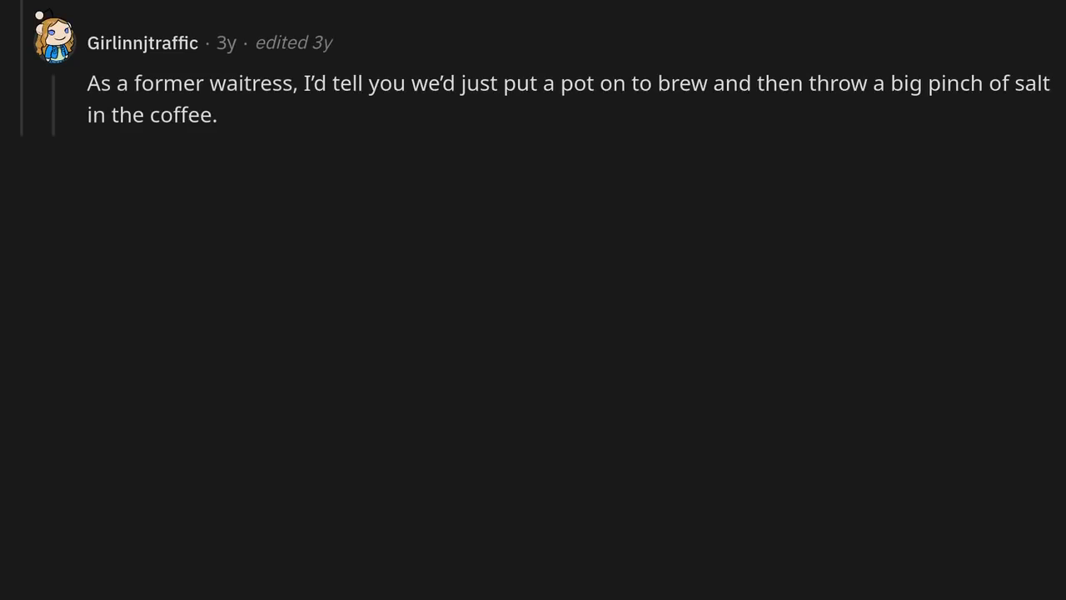
text(Customers would rave about it. Happy customers leave bigger tips. Been an insider)
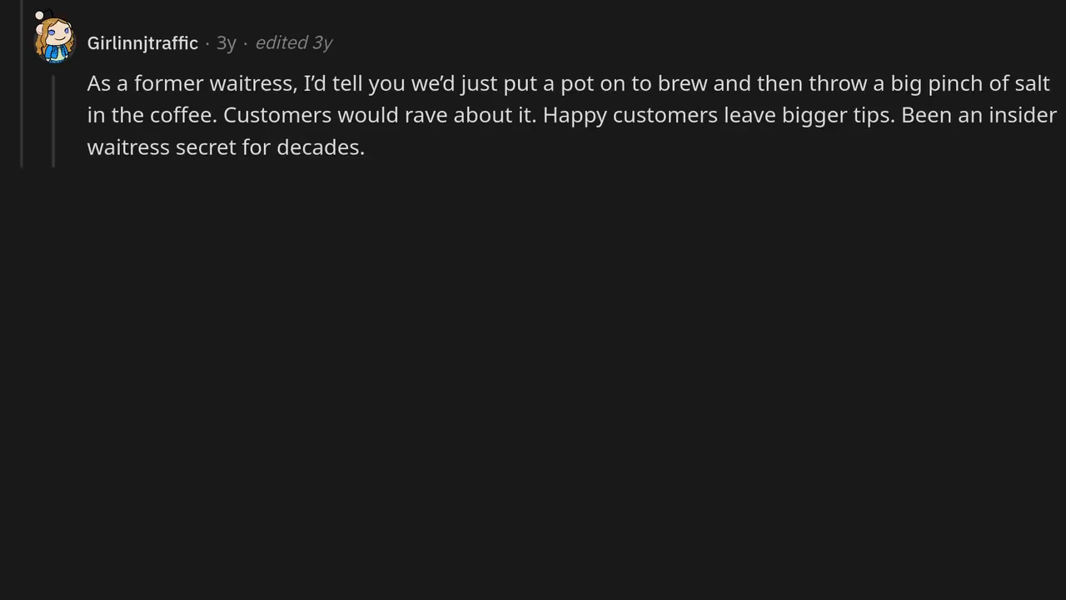
text(Edit: pinch not a punch. Re-edit: to those with questions: the pot)
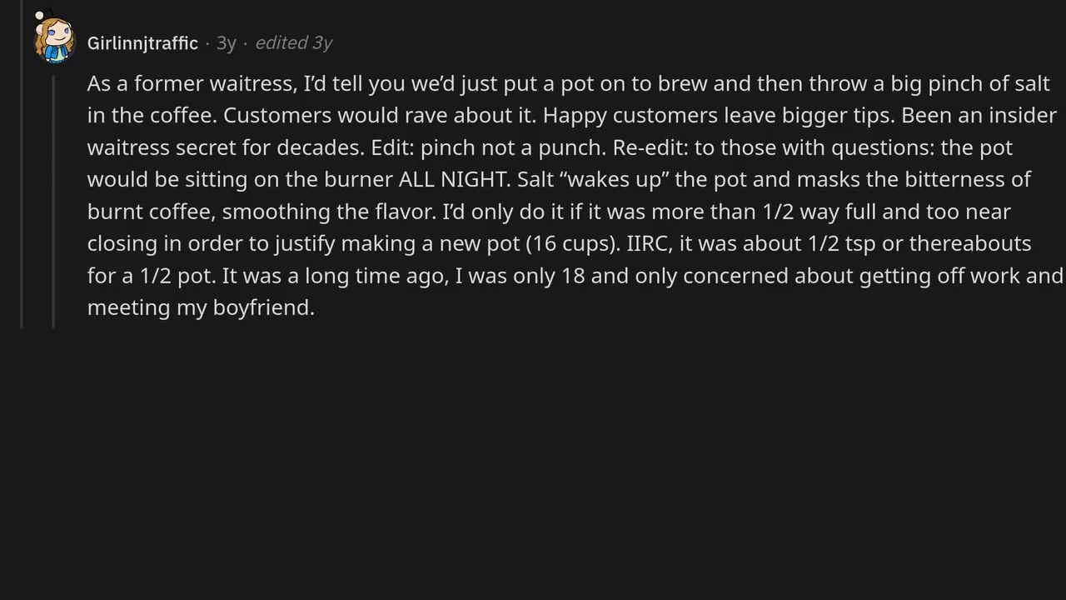
text(I was a lousy waitress.)
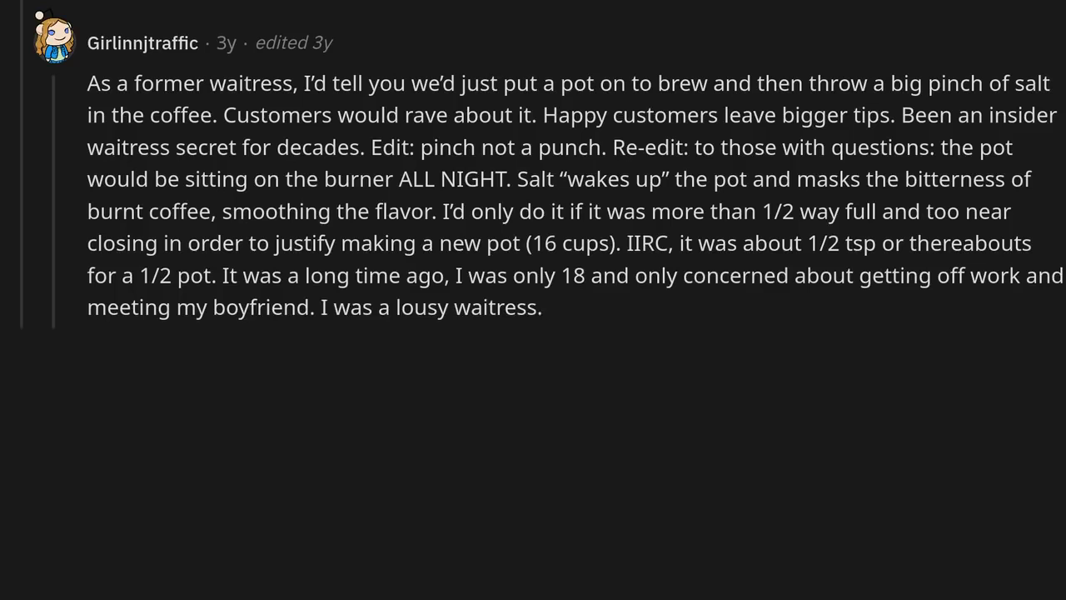
text(Re Re edit. people,)
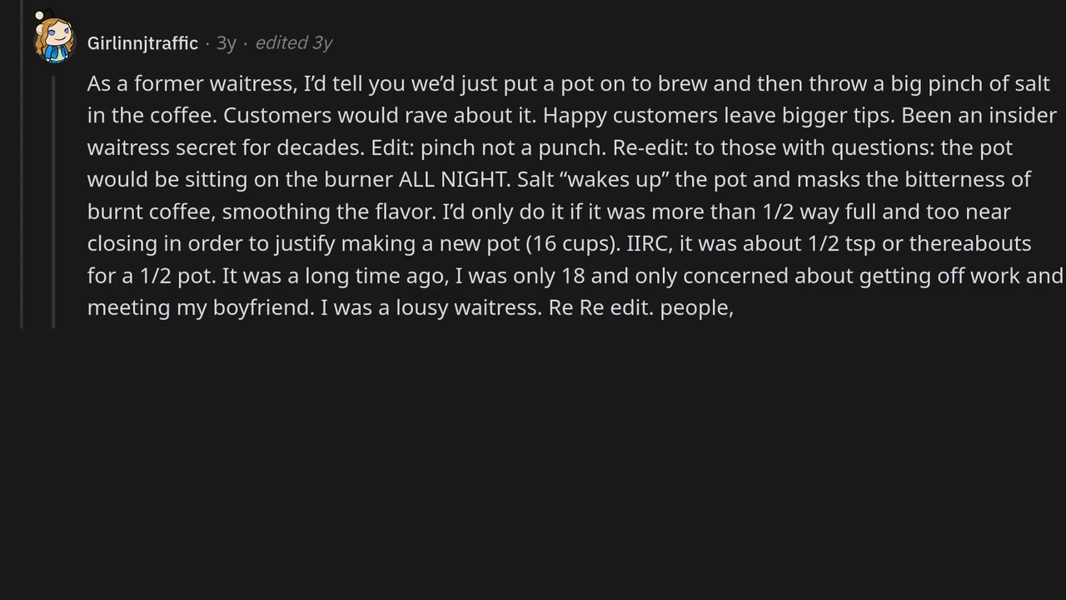
text(this isn't a new thing.)
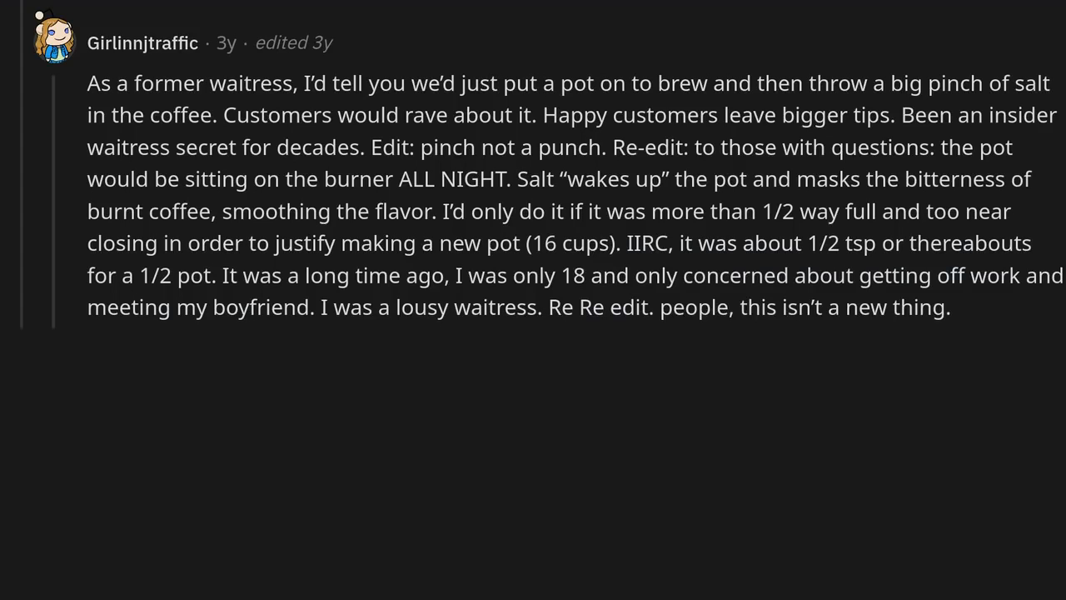
text(Google good eats for verification.)
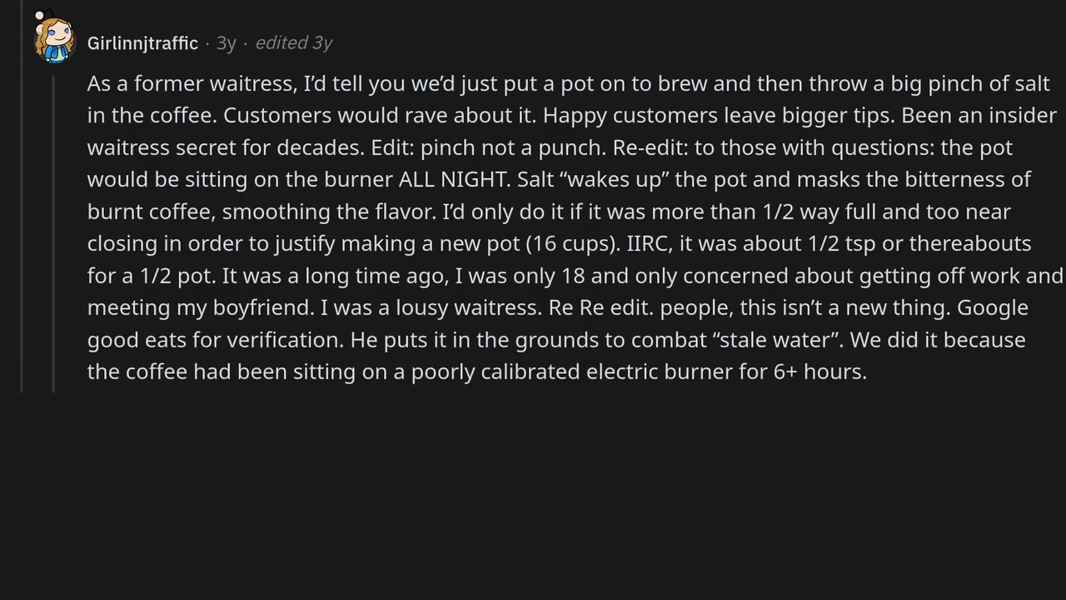
text(Before lattes,)
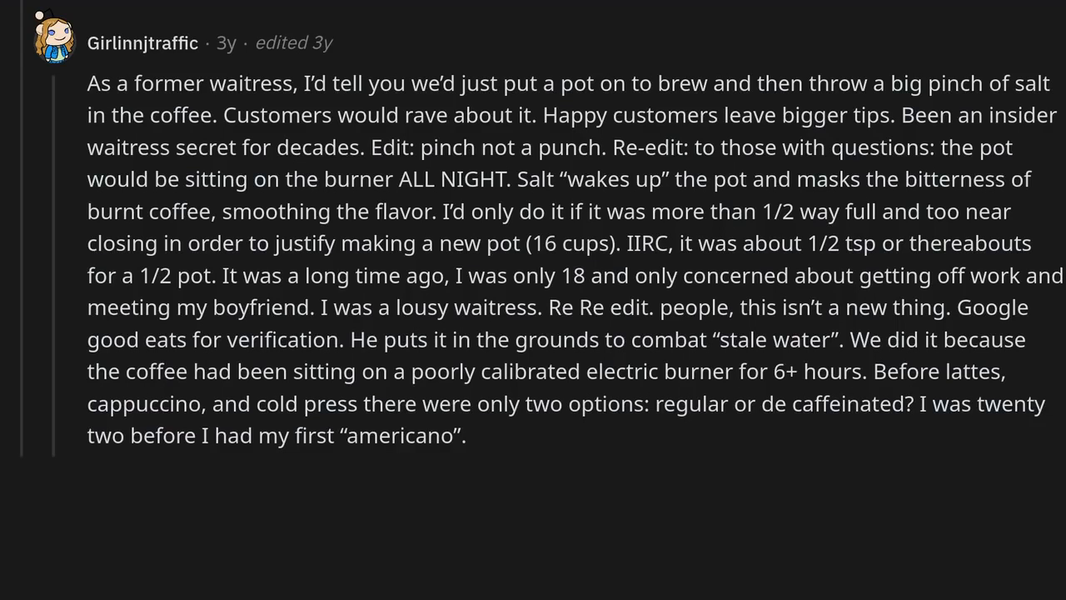
text(Perspective is more than your viewpoint,)
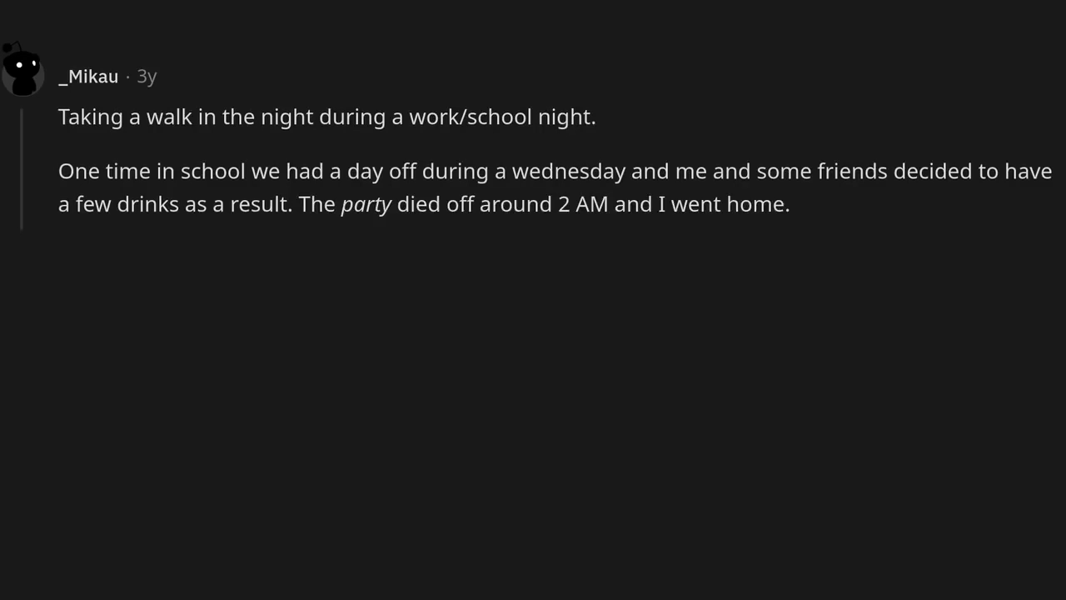
text(The weather was calm.)
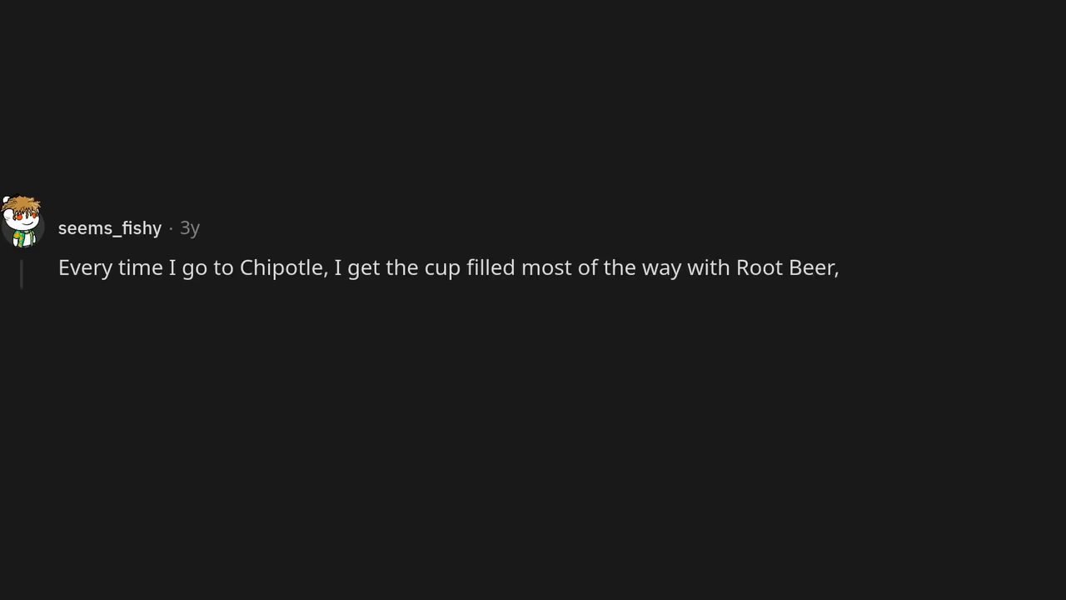
text(and then top it off with lemonade.)
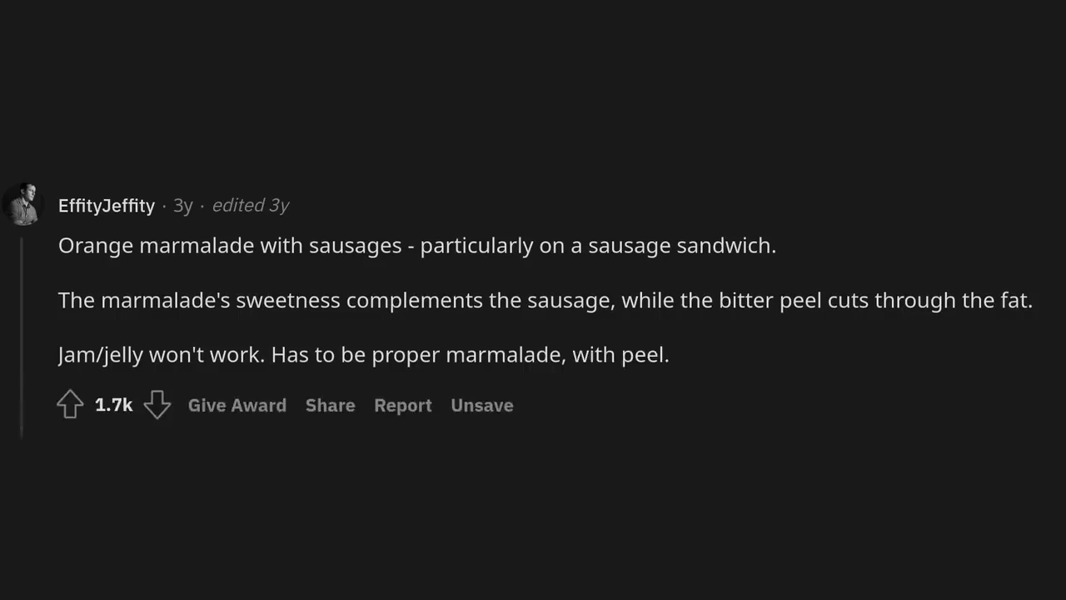
scroll(down, 3)
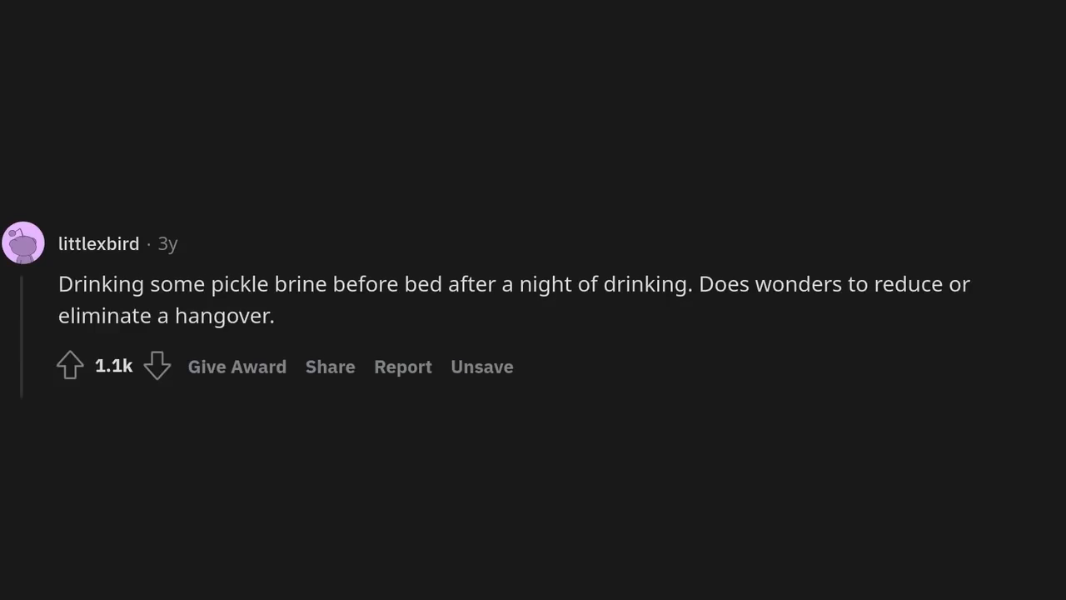
scroll(up, 3)
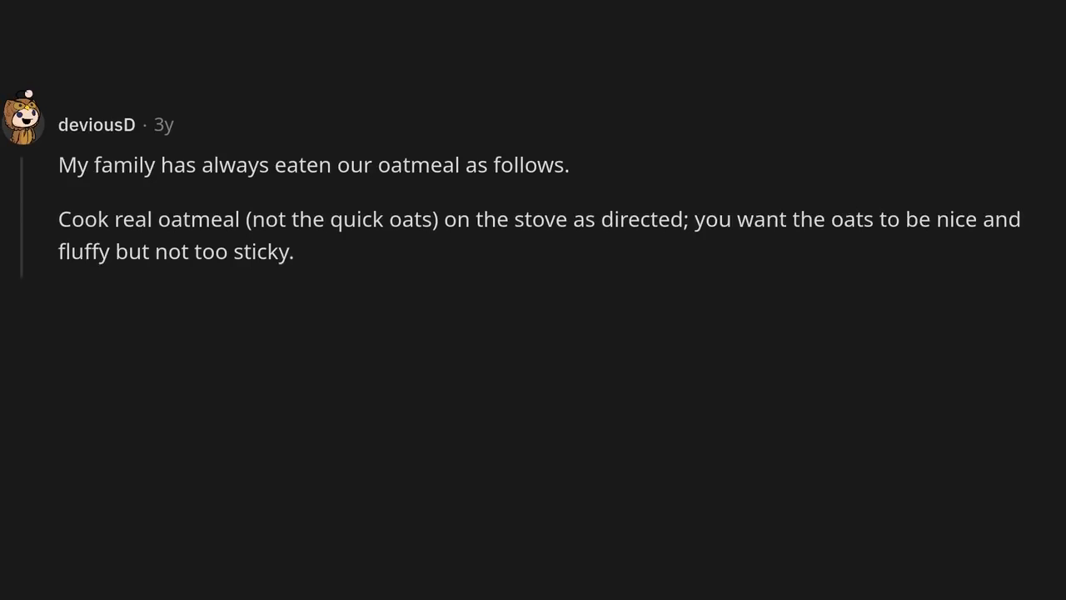
text(Add in butter and sugar to taste.)
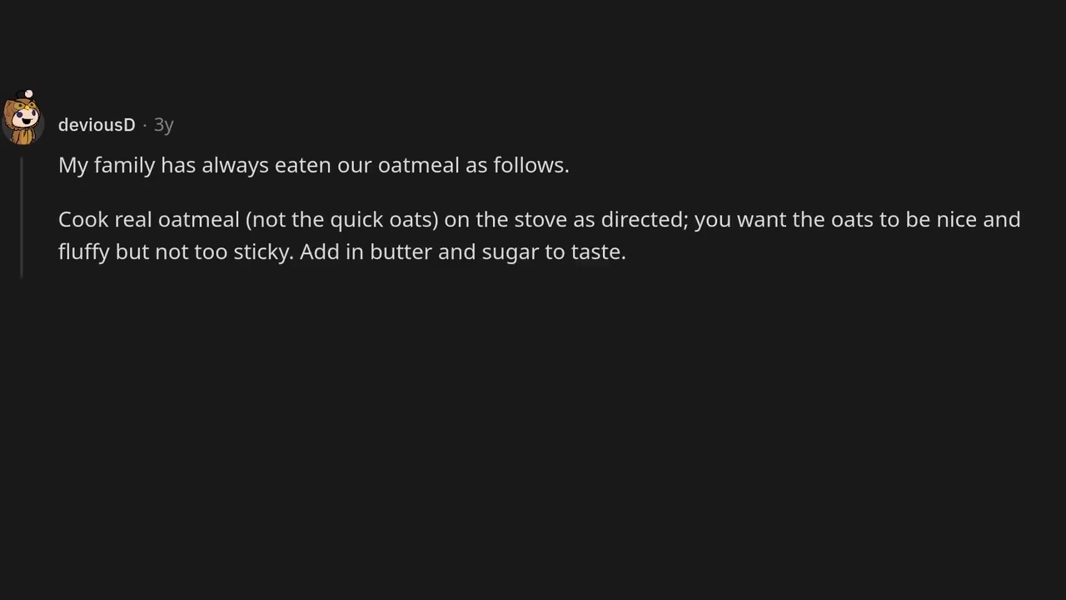